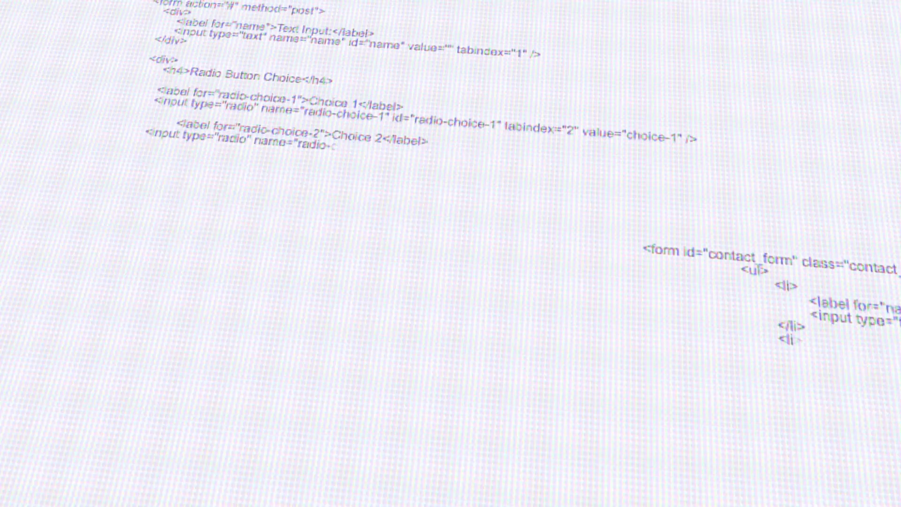
scroll("up", 3)
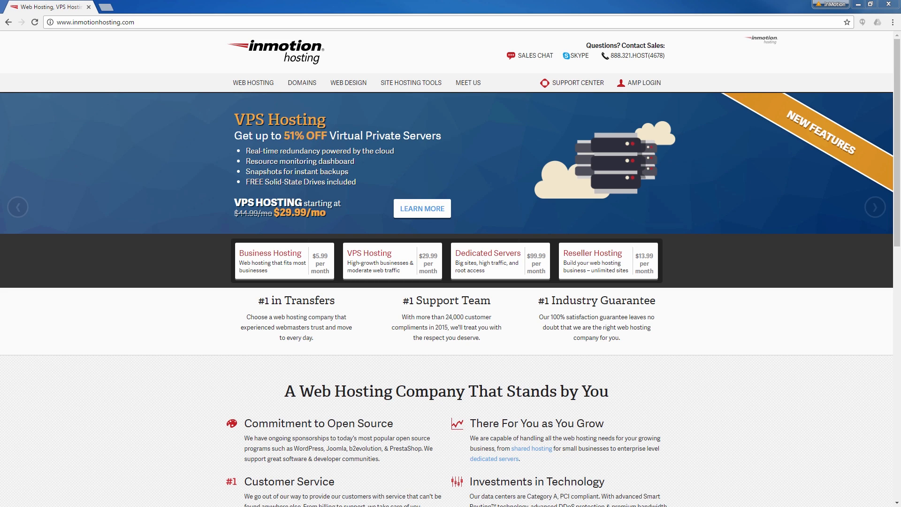
mouse_move(310, 257)
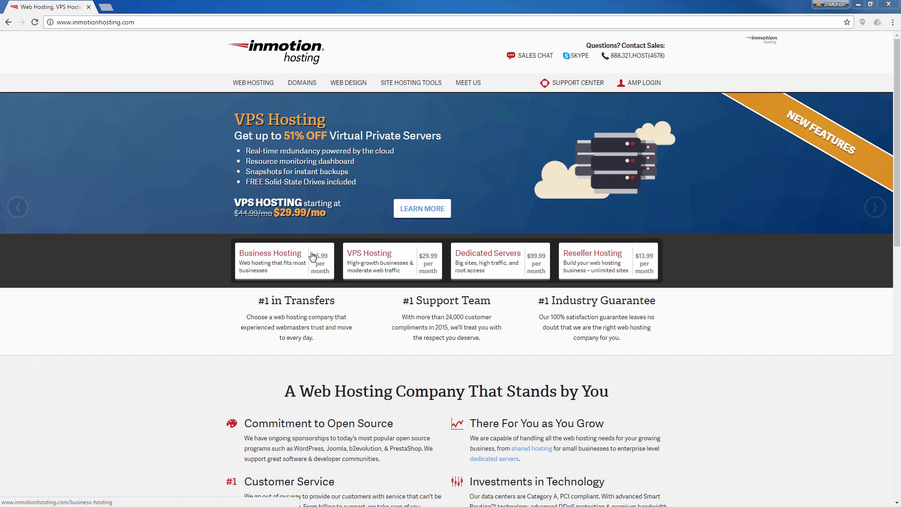
mouse_move(162, 42)
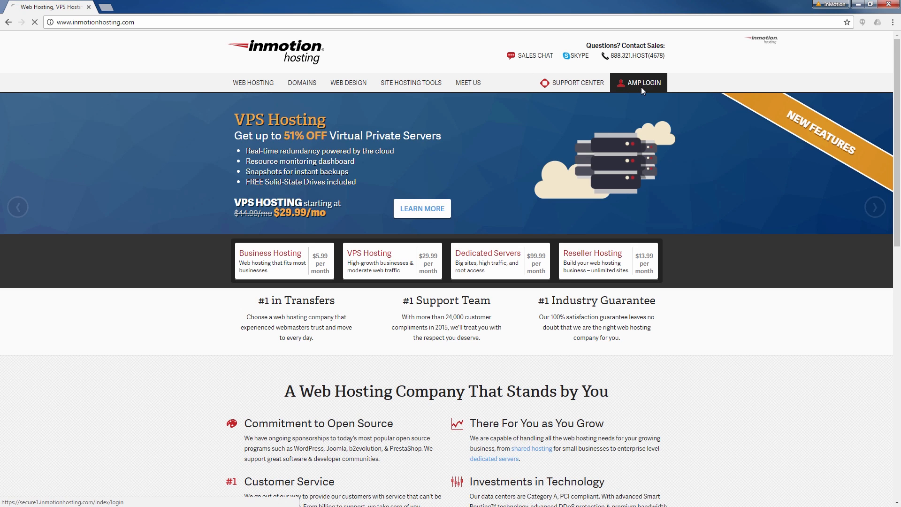
Log in to AMP using the saved email and password
left_click(643, 82)
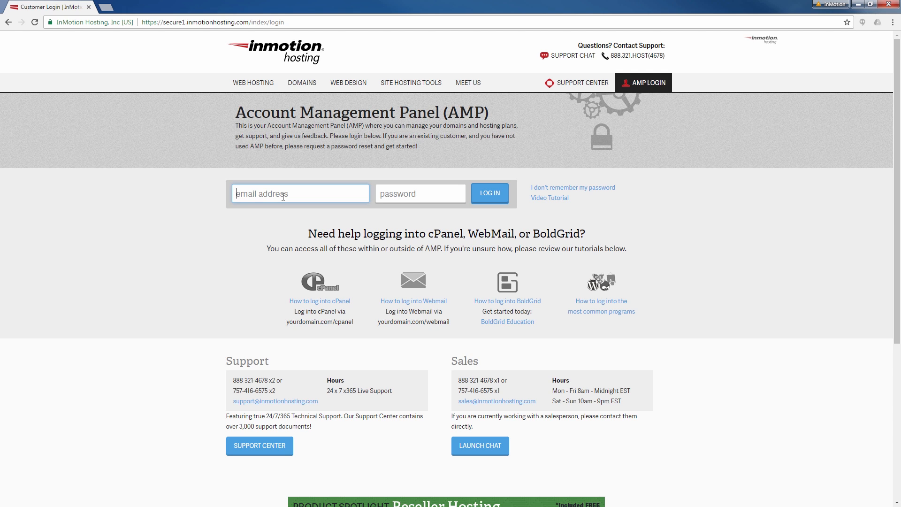
type("us")
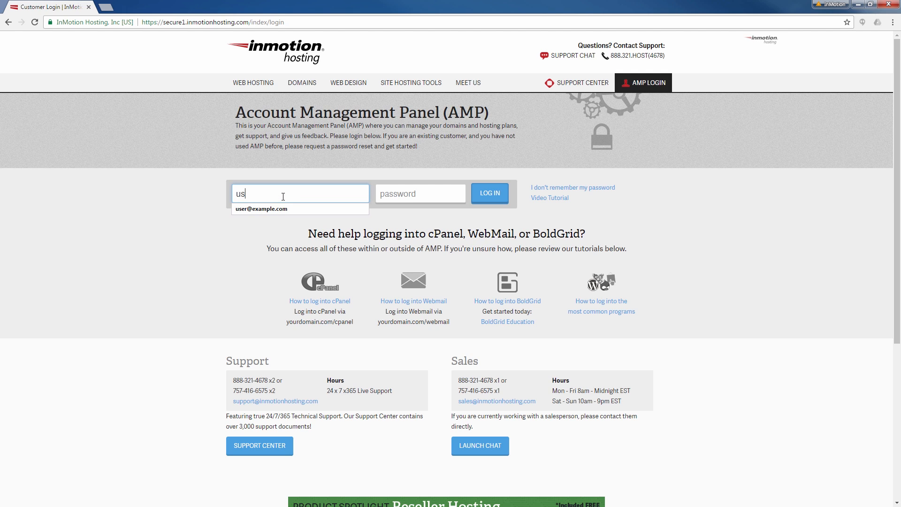
left_click(261, 208)
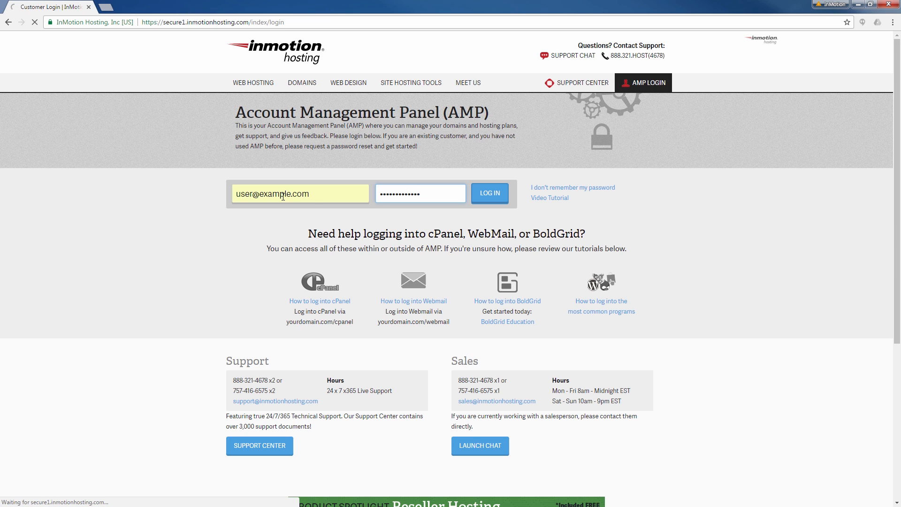
left_click(489, 193)
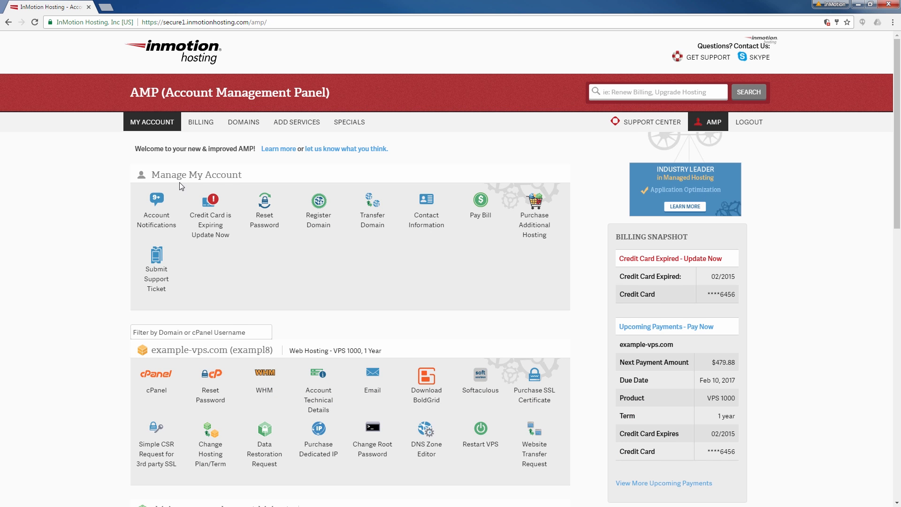
Open cPanel for the thisisaneexample.com account from the AMP list
scroll("down", 3)
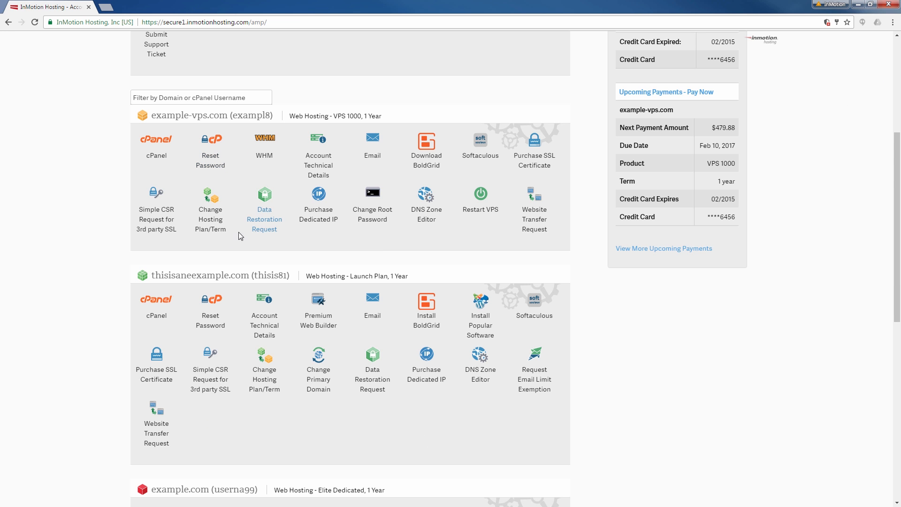
scroll("down", 3)
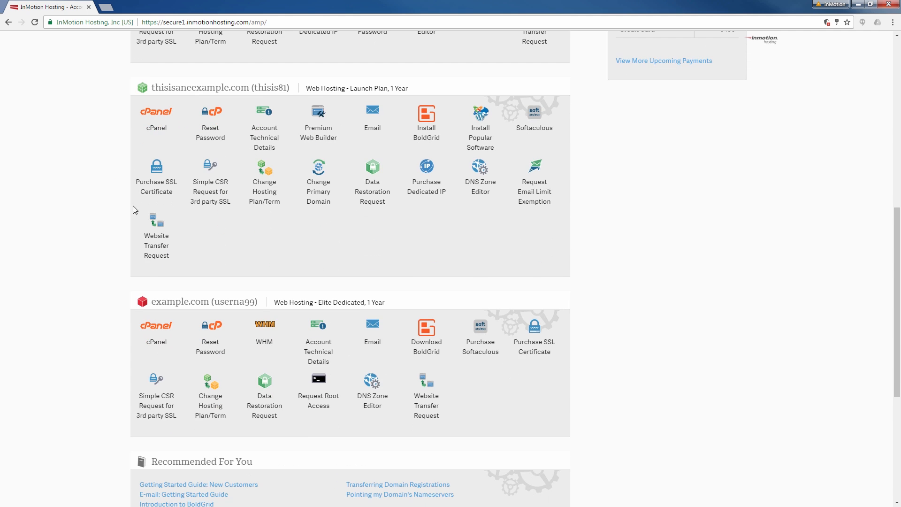
mouse_move(164, 122)
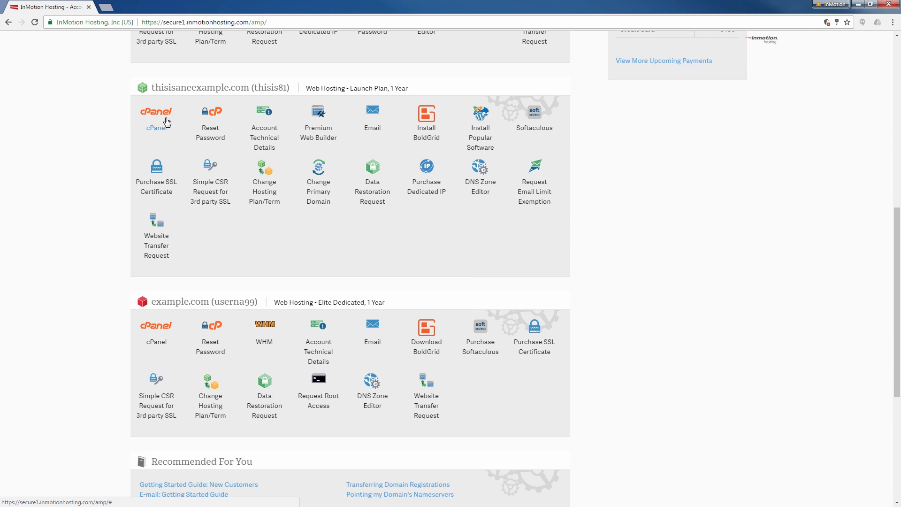
mouse_move(159, 117)
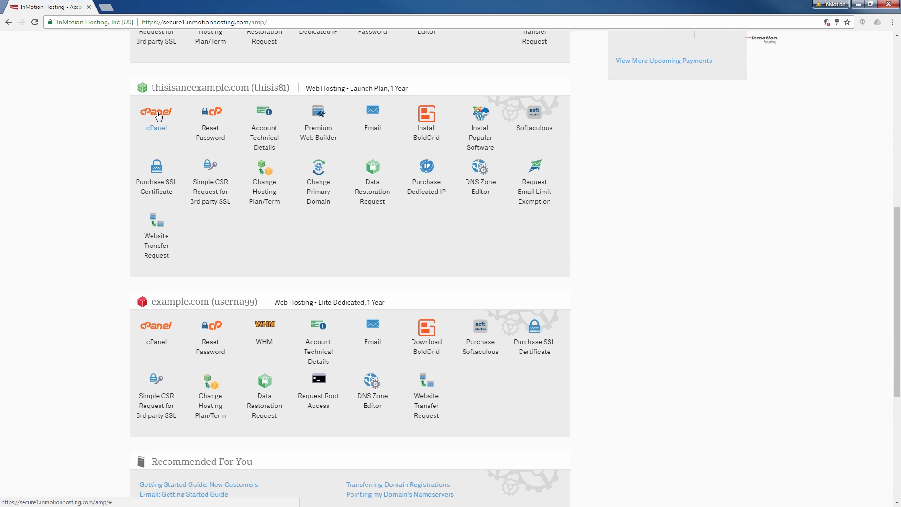
left_click(156, 112)
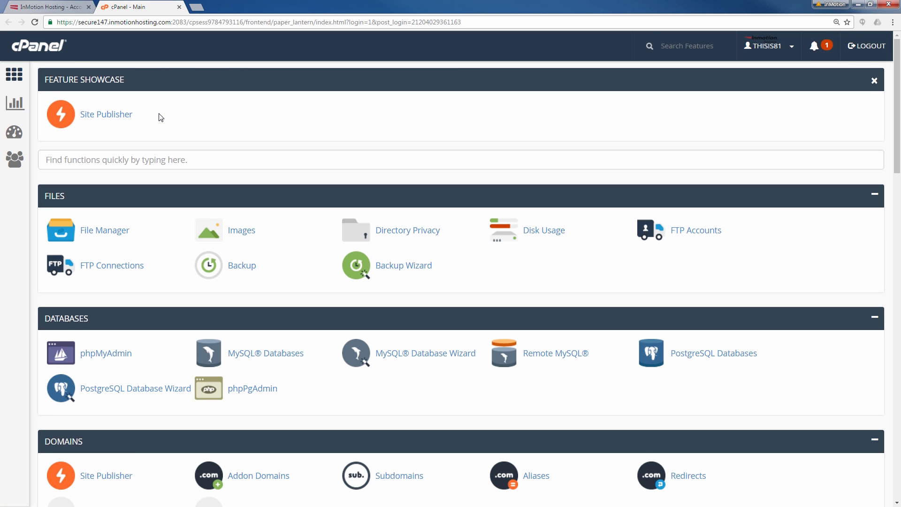
Browse the cPanel home page sections, then log out of cPanel
scroll("down", 3)
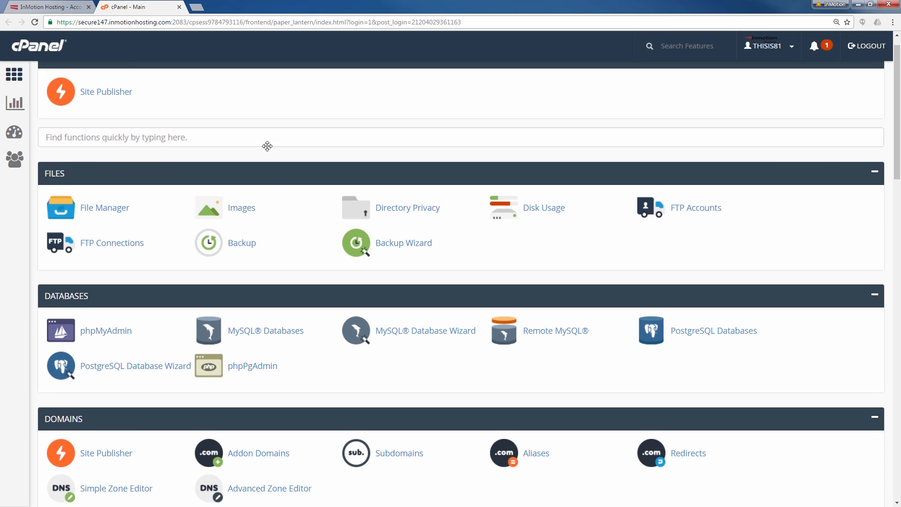
scroll("down", 3)
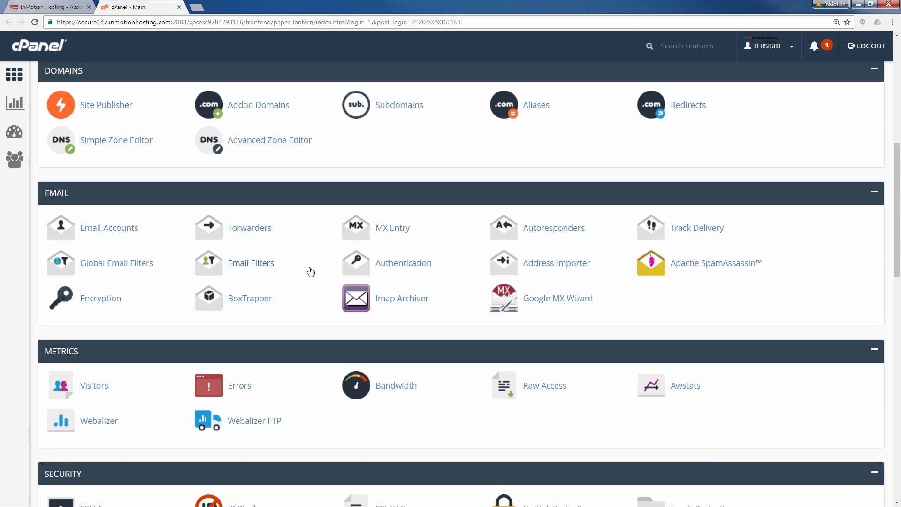
scroll("up", 3)
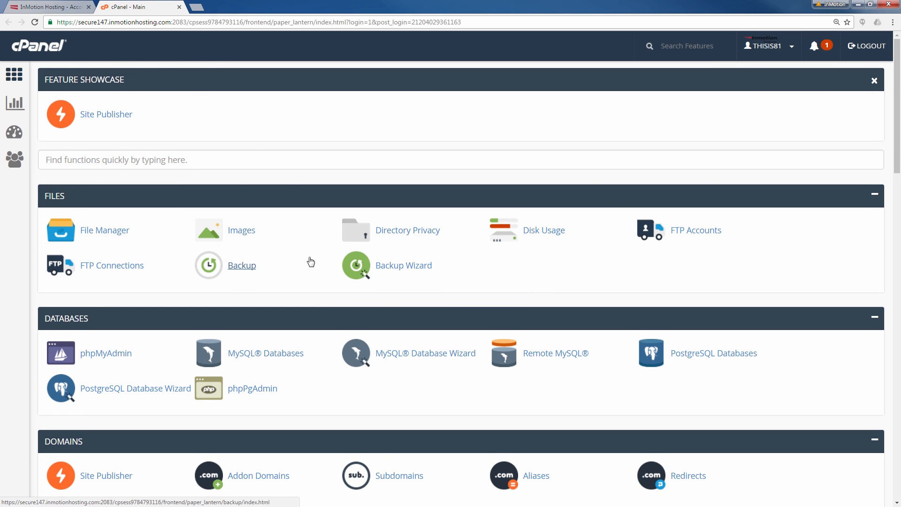
mouse_move(870, 46)
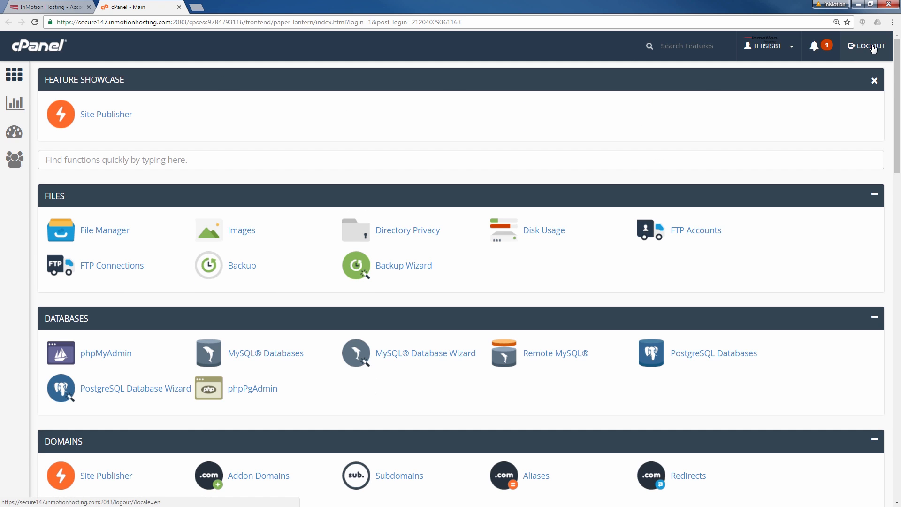
left_click(870, 46)
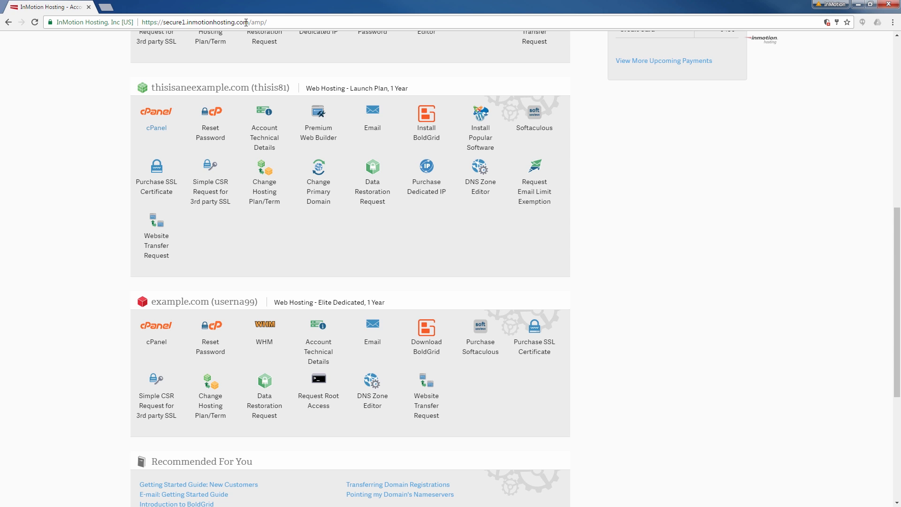
Go to example.com/cpanel and view the redirected login page address
type("example.com")
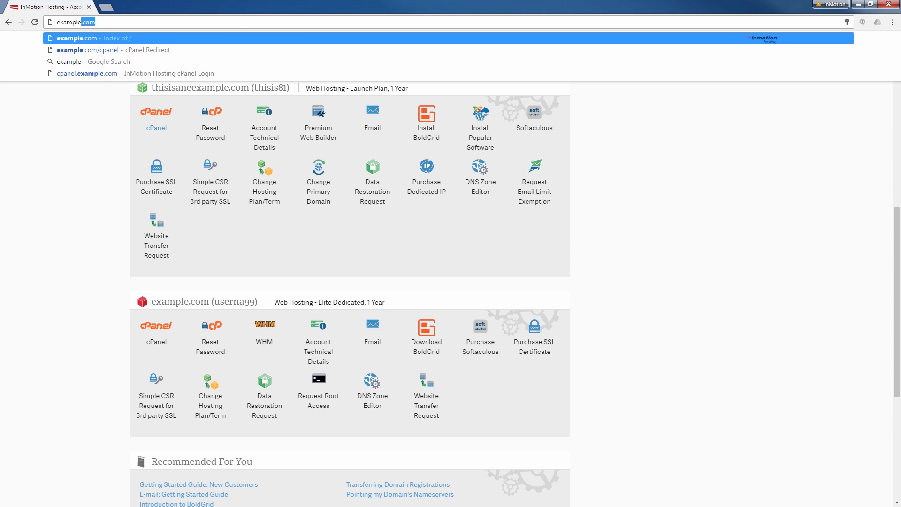
type("/cpan")
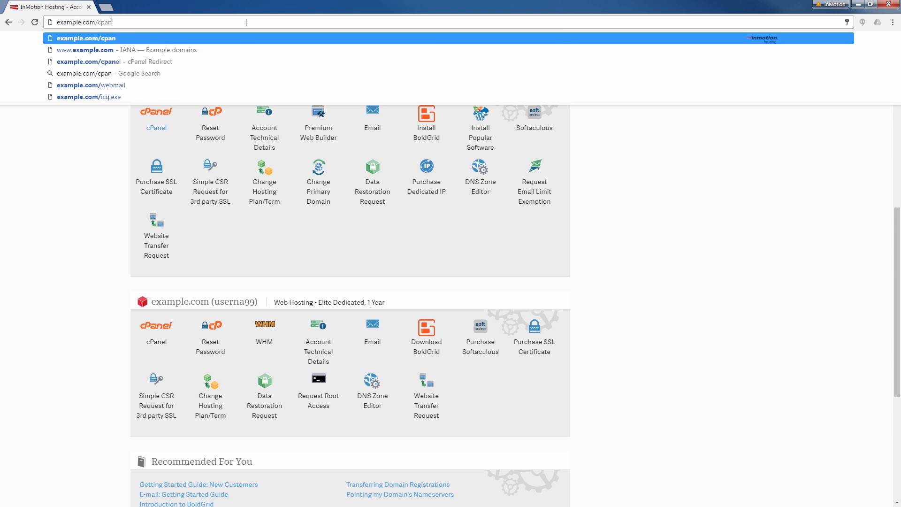
type("el")
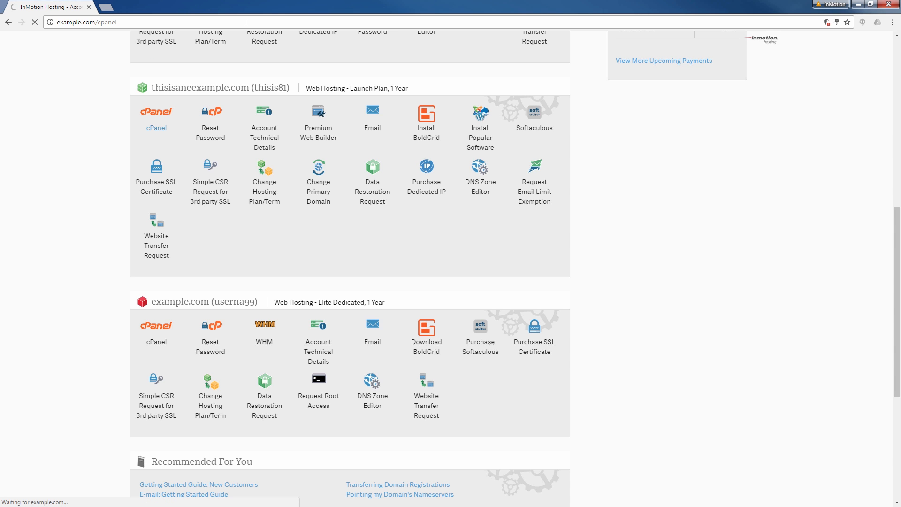
left_click(156, 111)
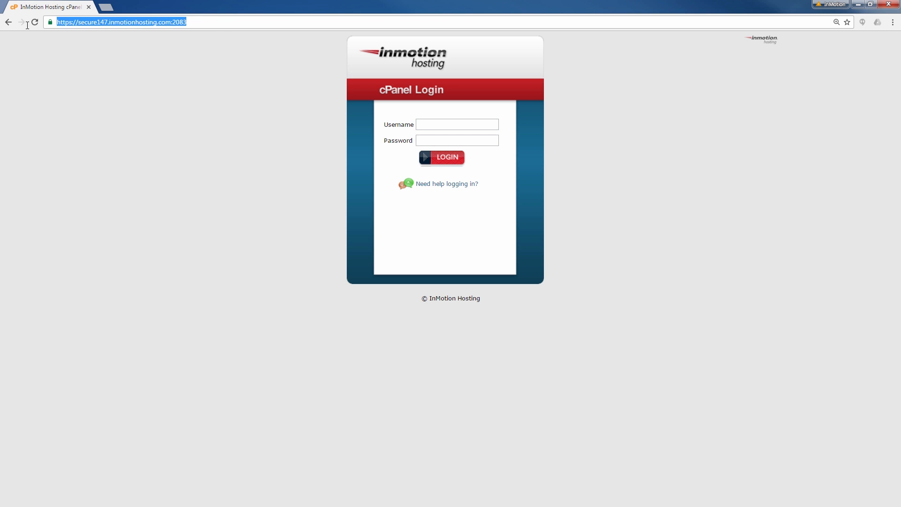
mouse_move(202, 33)
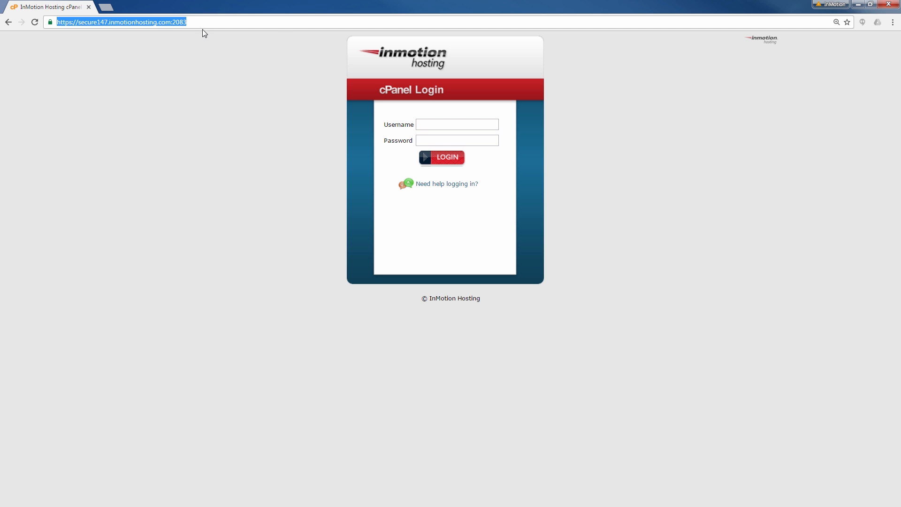
Log in to cPanel as the saved custo246 username
left_click(457, 124)
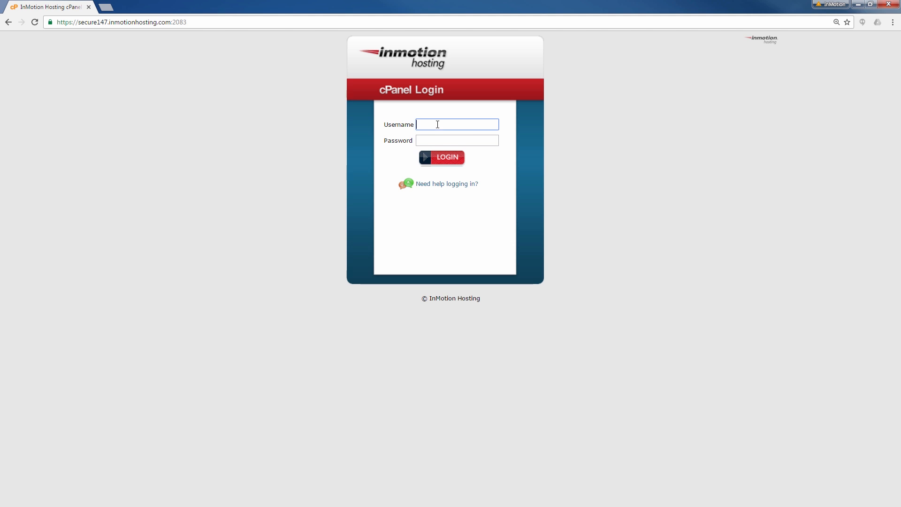
type("custo24")
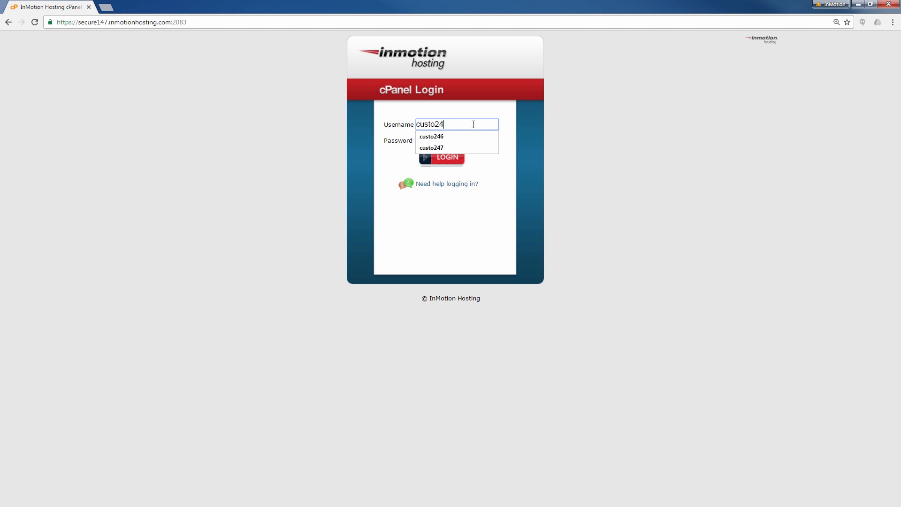
left_click(430, 136)
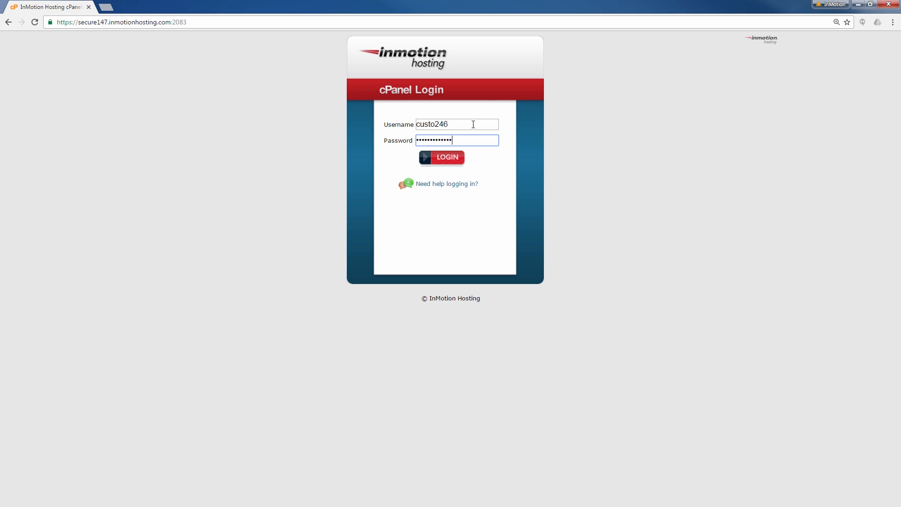
left_click(441, 157)
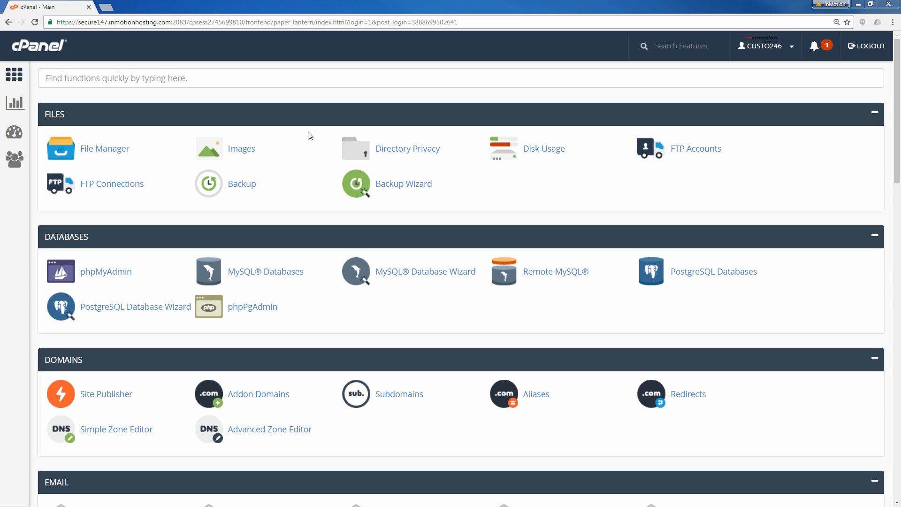
mouse_move(265, 136)
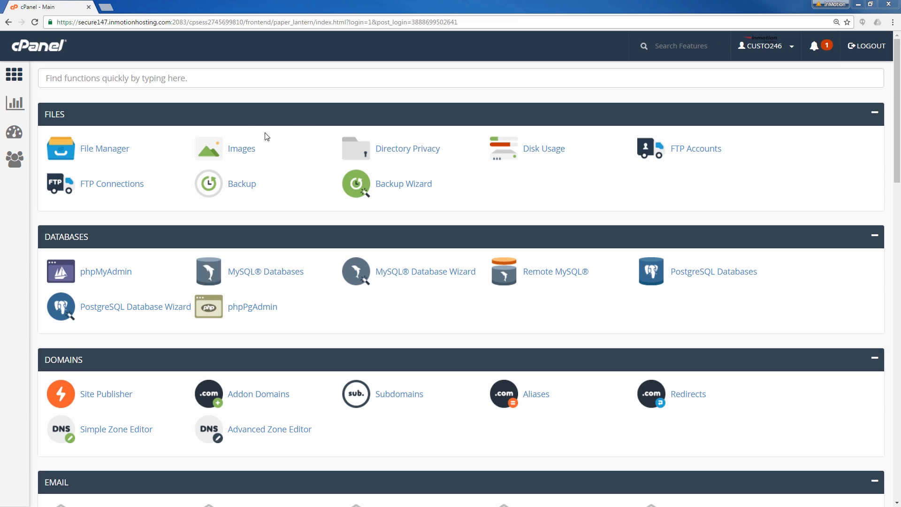
mouse_move(400, 57)
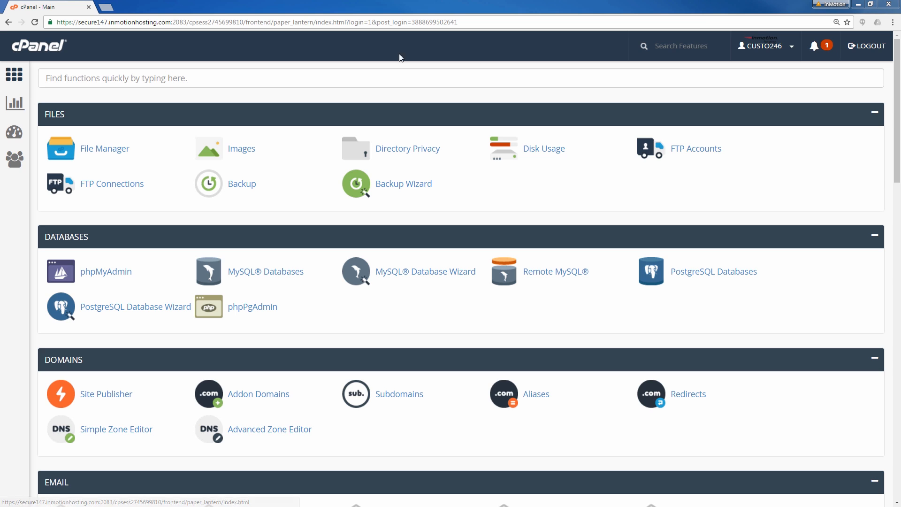
mouse_move(281, 303)
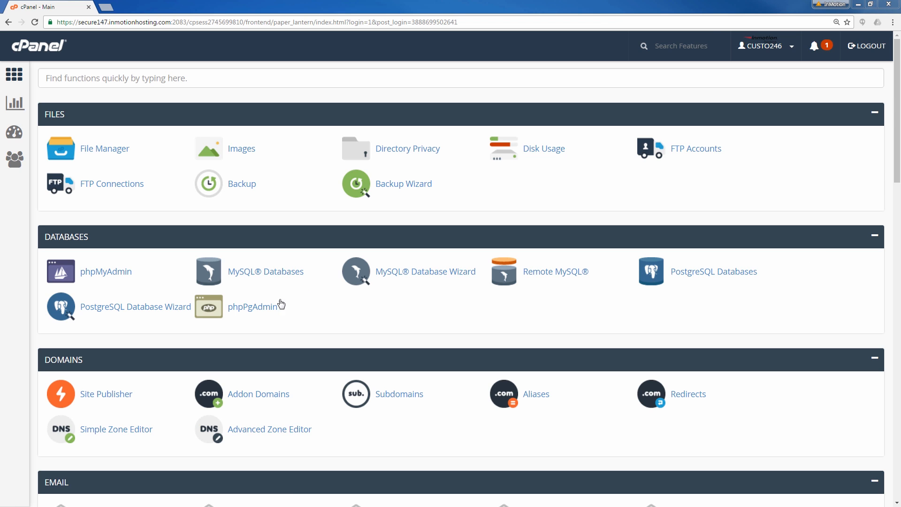
mouse_move(803, 107)
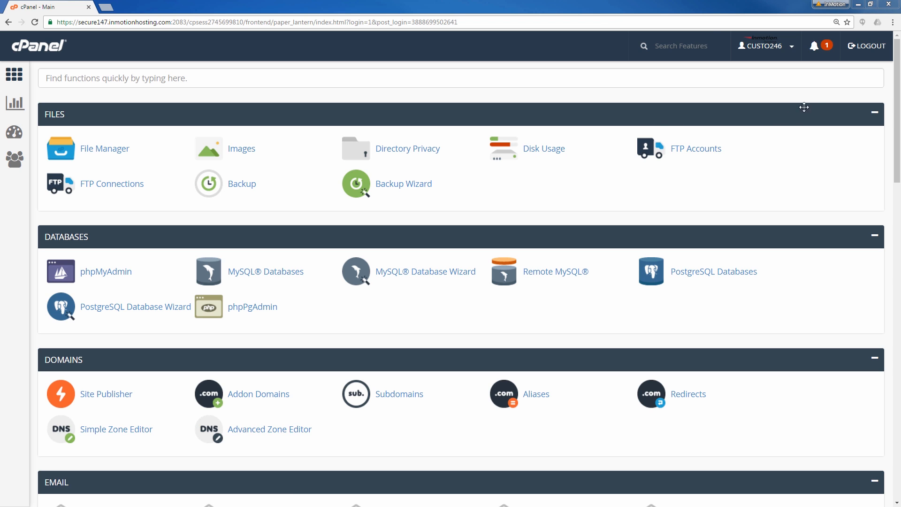
Log out of the custo246 cPanel session
left_click(867, 46)
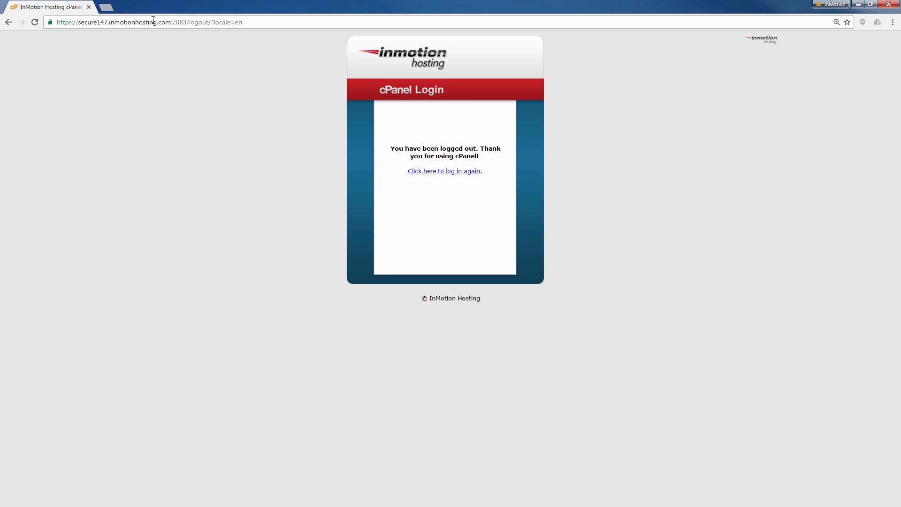
Navigate to cpanel.example.com in the address bar
type("cpanel.example.com")
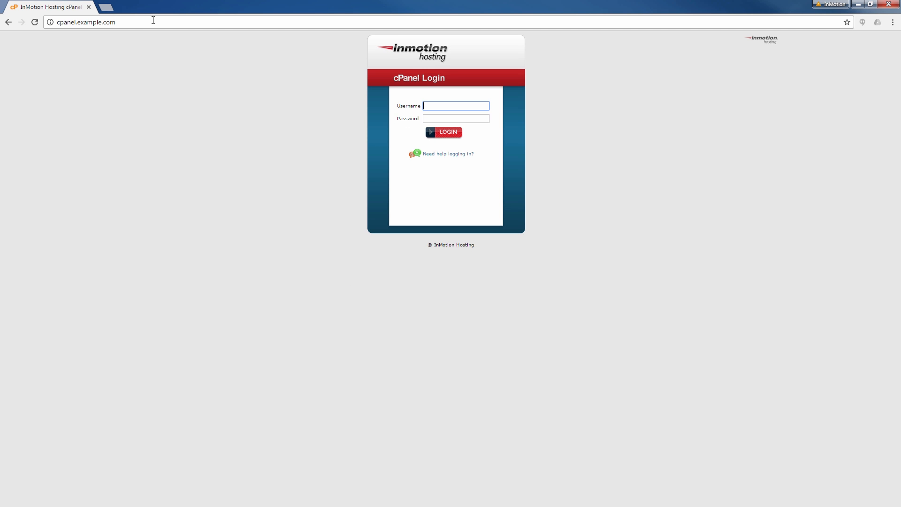
mouse_move(308, 61)
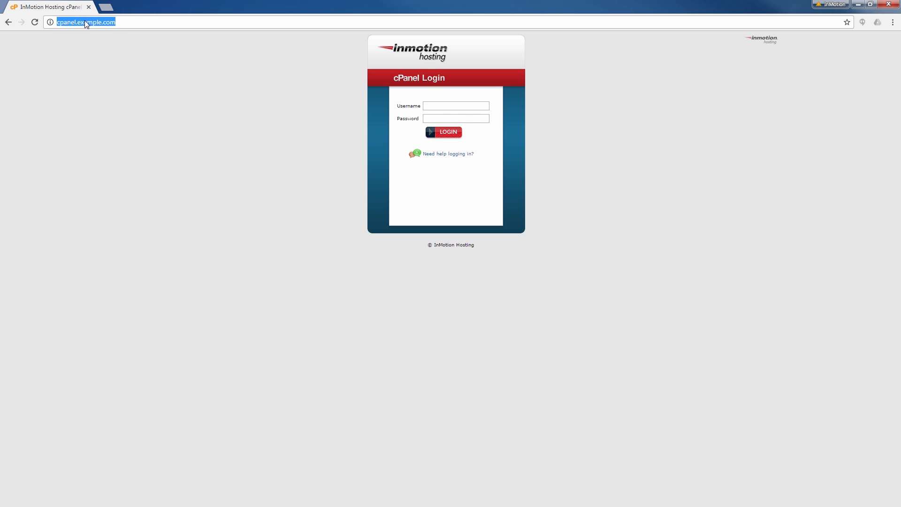
mouse_move(120, 25)
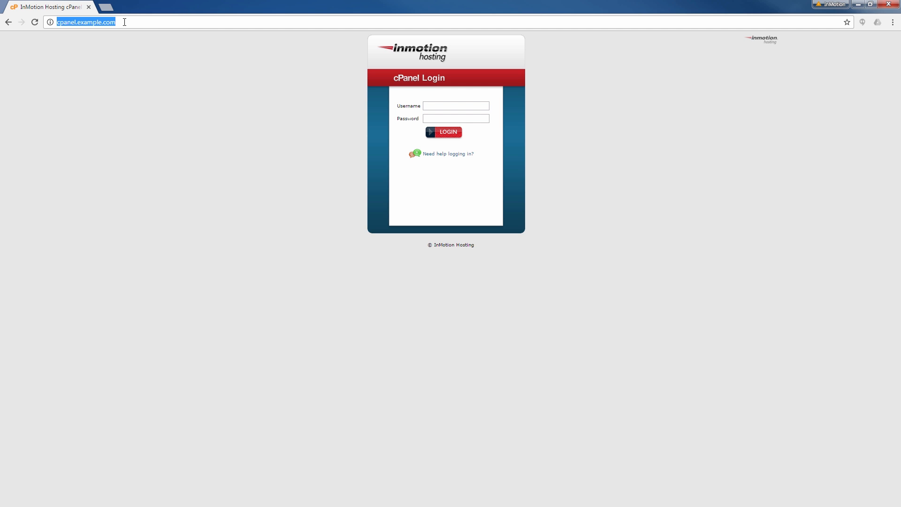
mouse_move(88, 33)
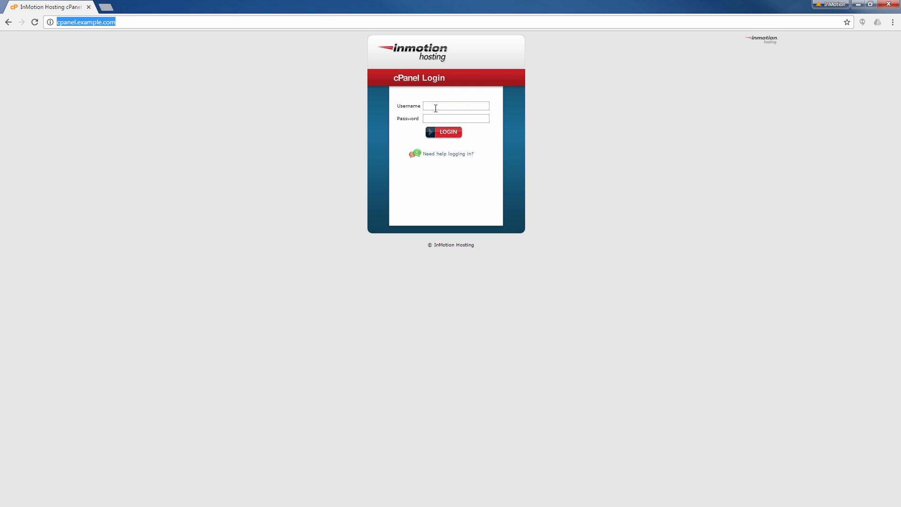
Log in at cpanel.example.com as the saved custo246 user with the password
type("x")
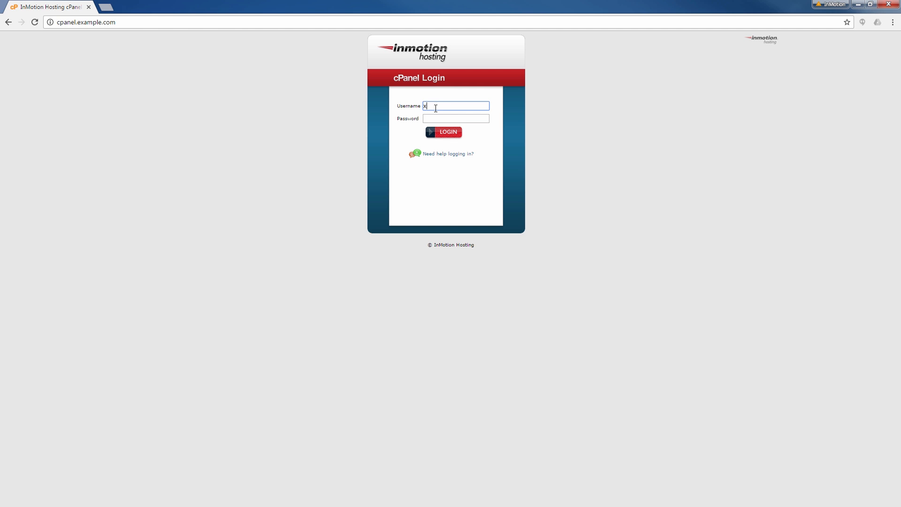
type("custo2")
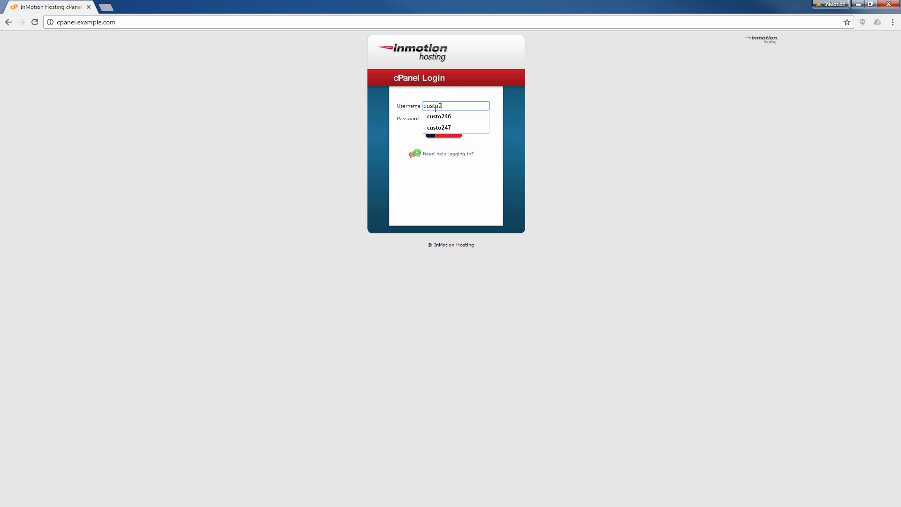
left_click(439, 116)
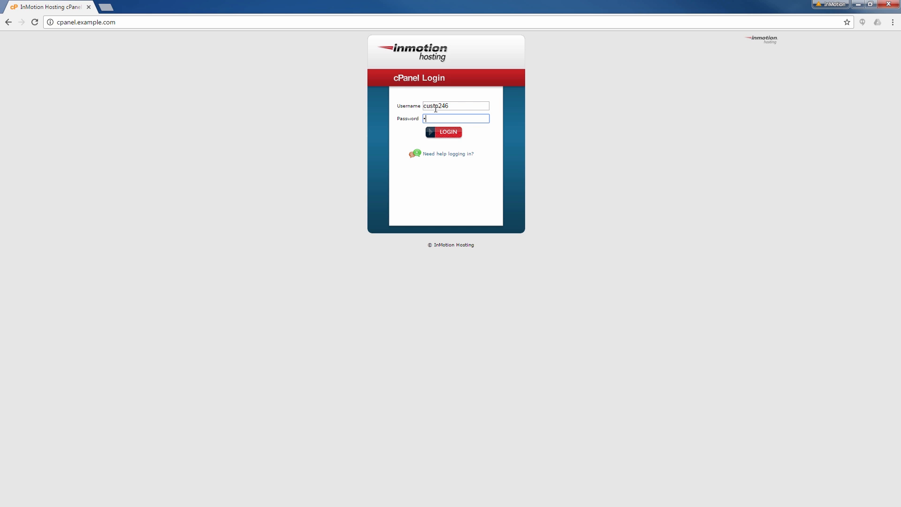
type("password")
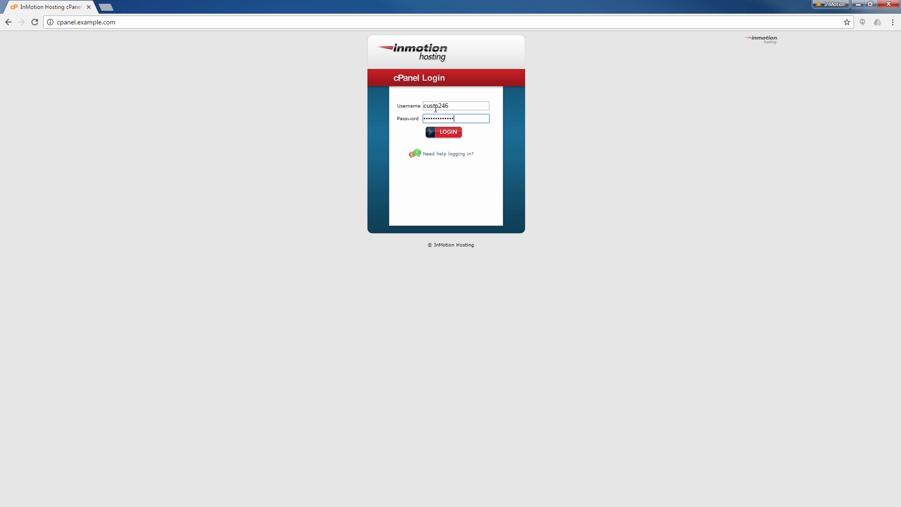
left_click(442, 132)
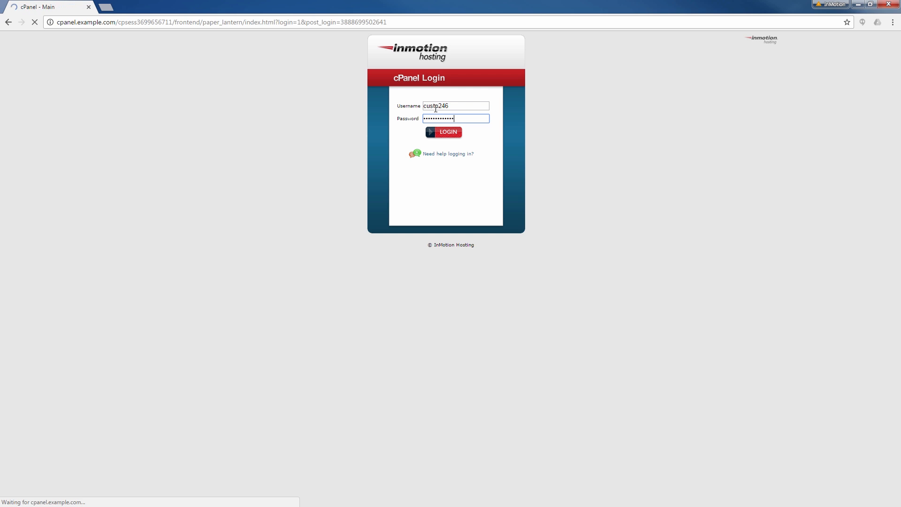
left_click(443, 131)
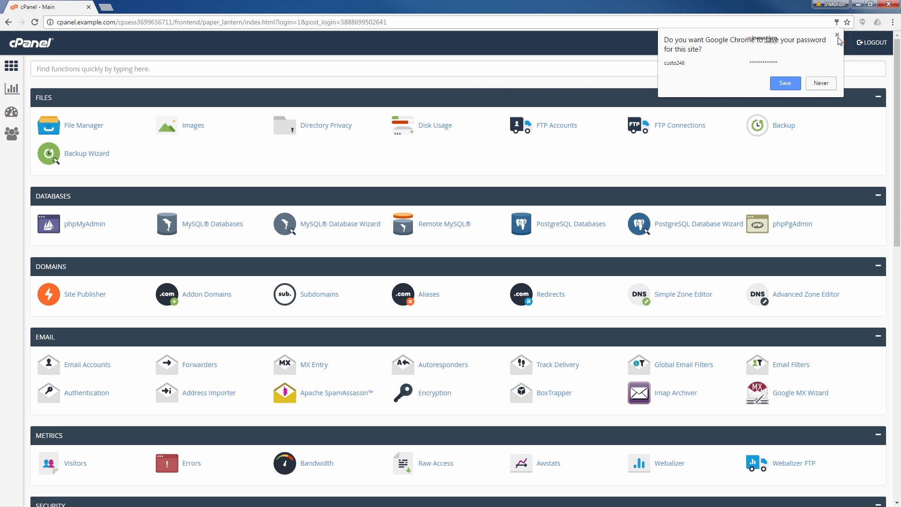
Close Chrome's save-password popup over the cPanel dashboard
left_click(837, 37)
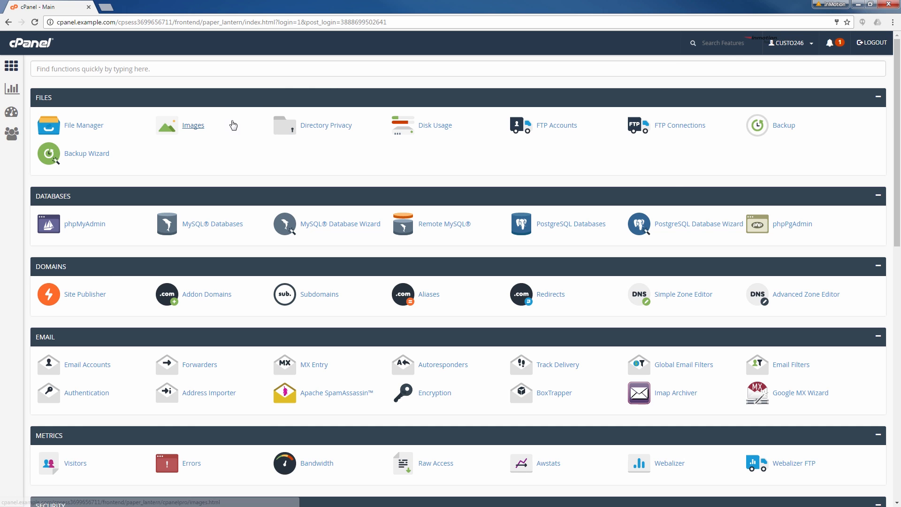
mouse_move(385, 169)
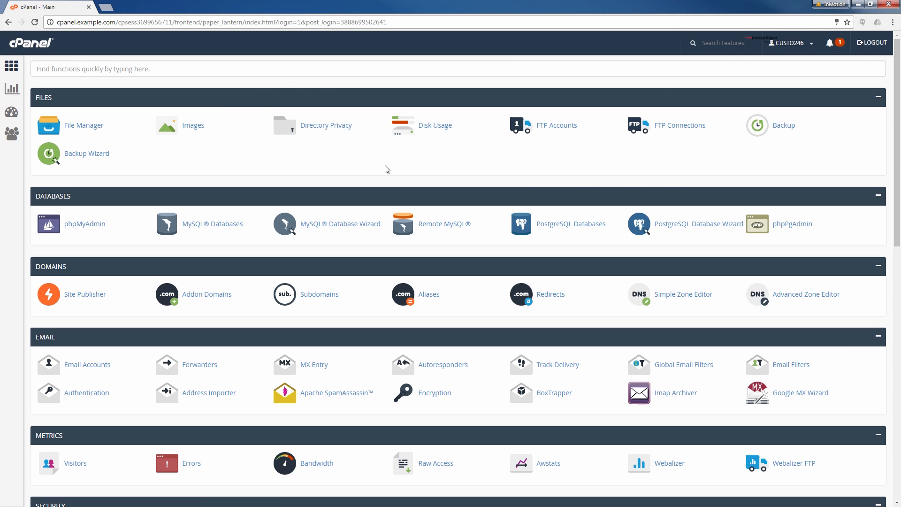
mouse_move(378, 169)
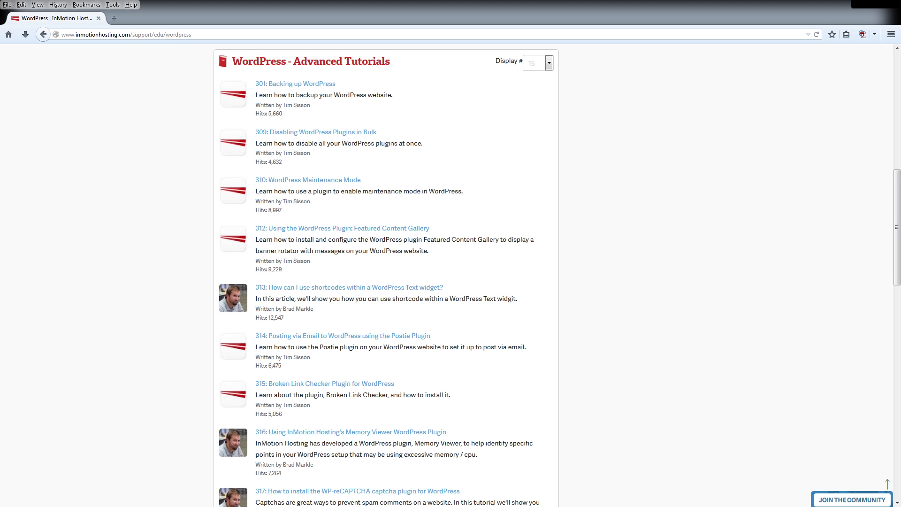
Visit the Join the Community page, then return to the Support Center homepage
left_click(43, 34)
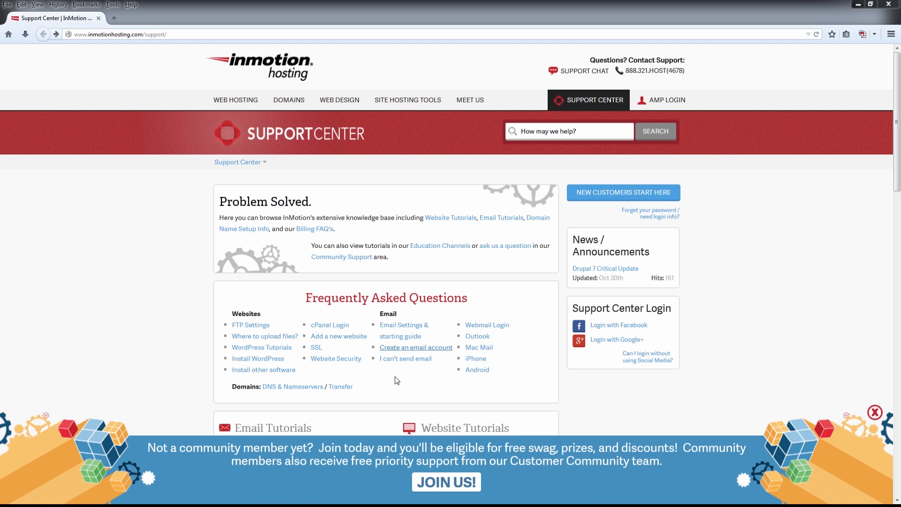
left_click(618, 325)
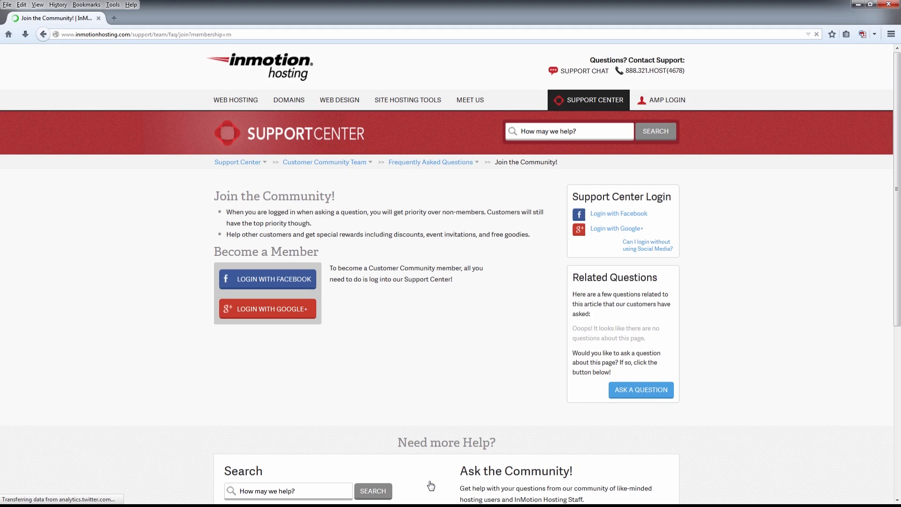
left_click(237, 161)
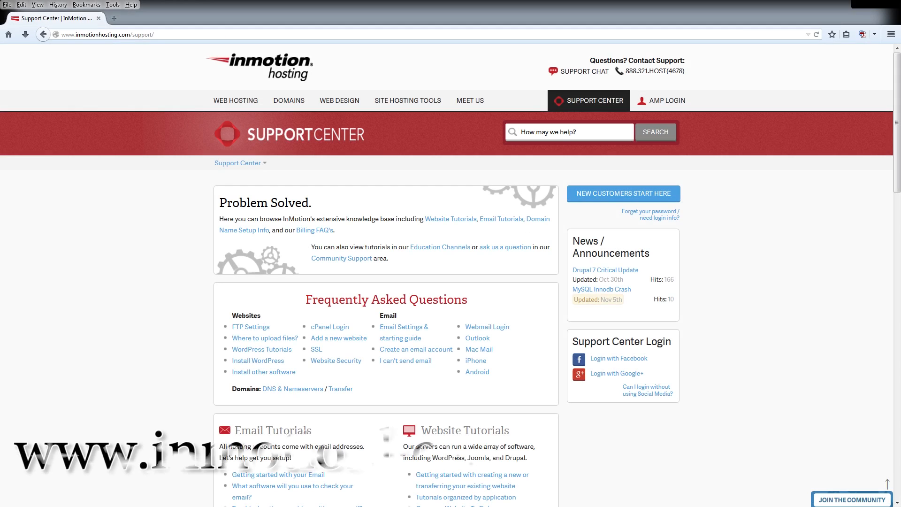